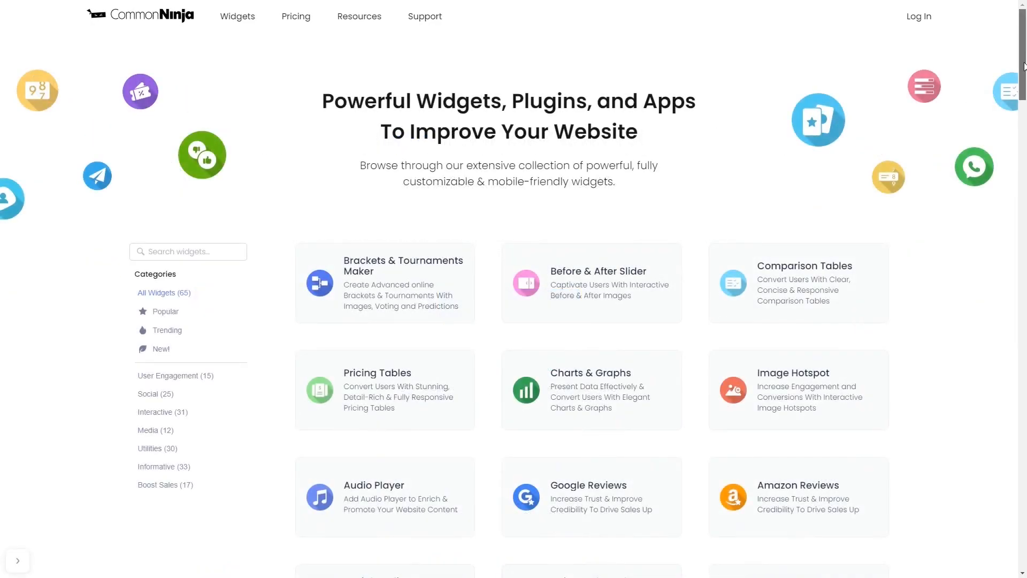
- Browse down the widget catalogue to the Comparison Tables card
scroll(down, 3)
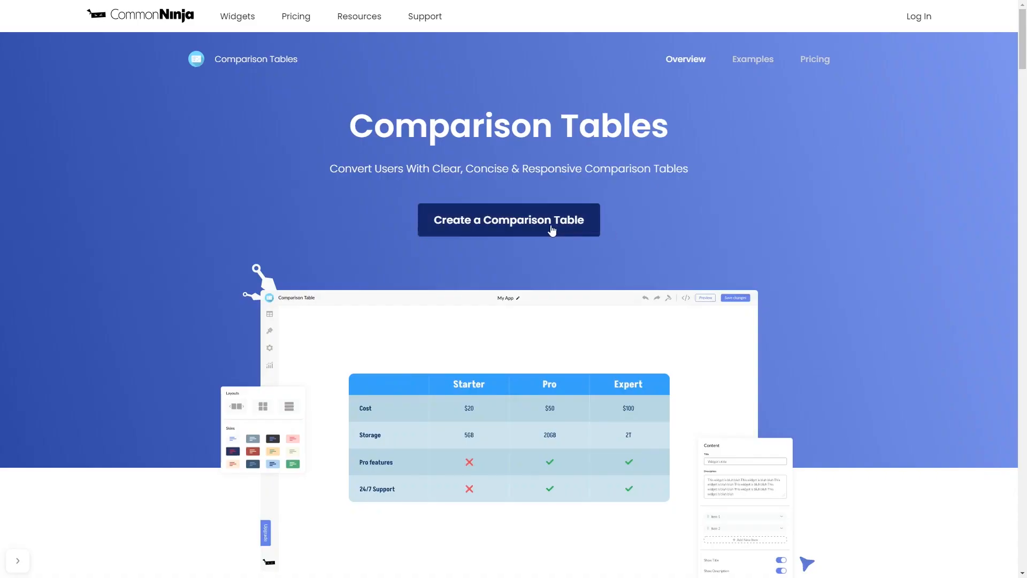
mouse_move(549, 229)
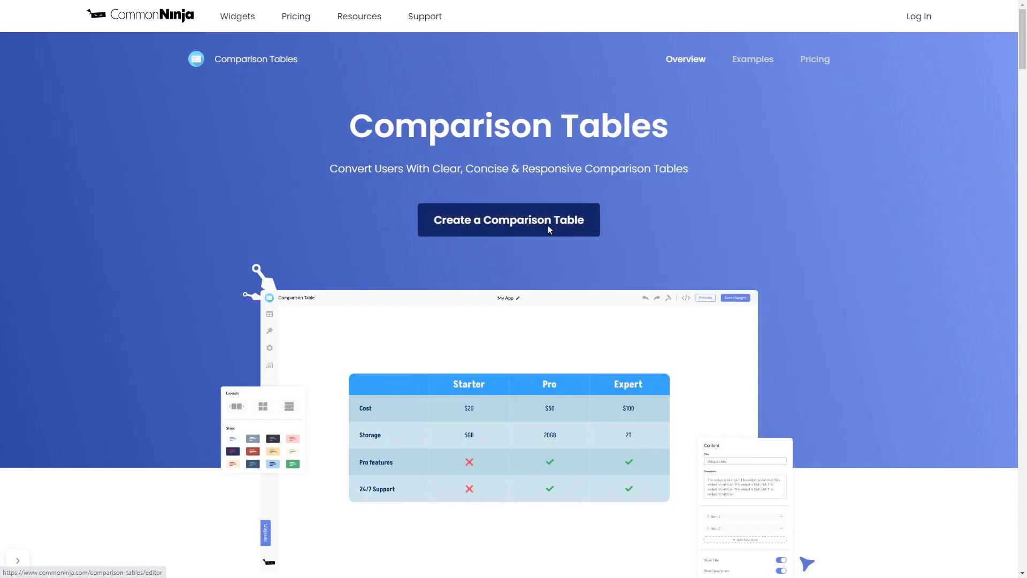
- Create a new comparison table and inspect a 'Click Me' button cell's Edit Cell dialog
click(508, 219)
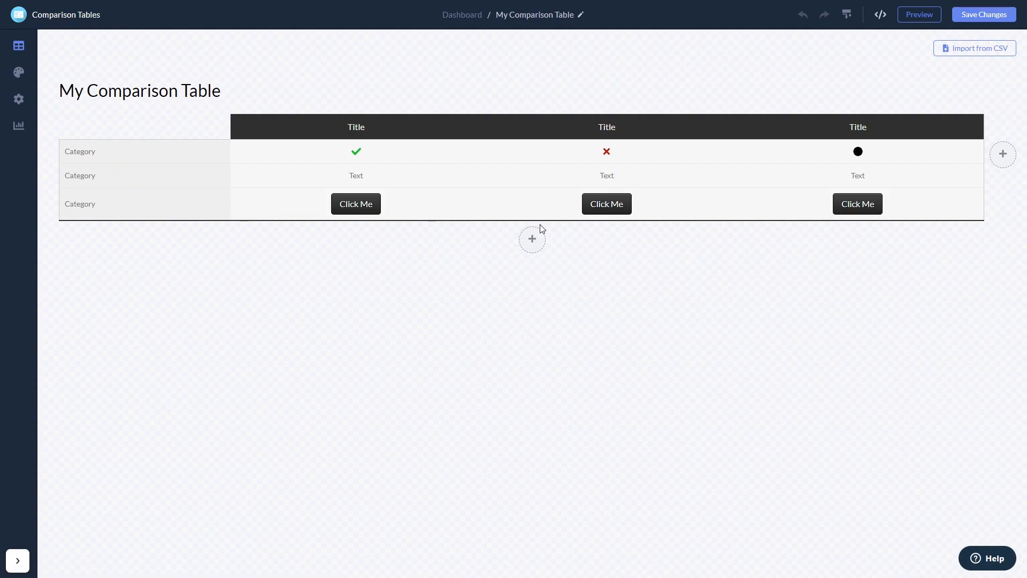
click(356, 203)
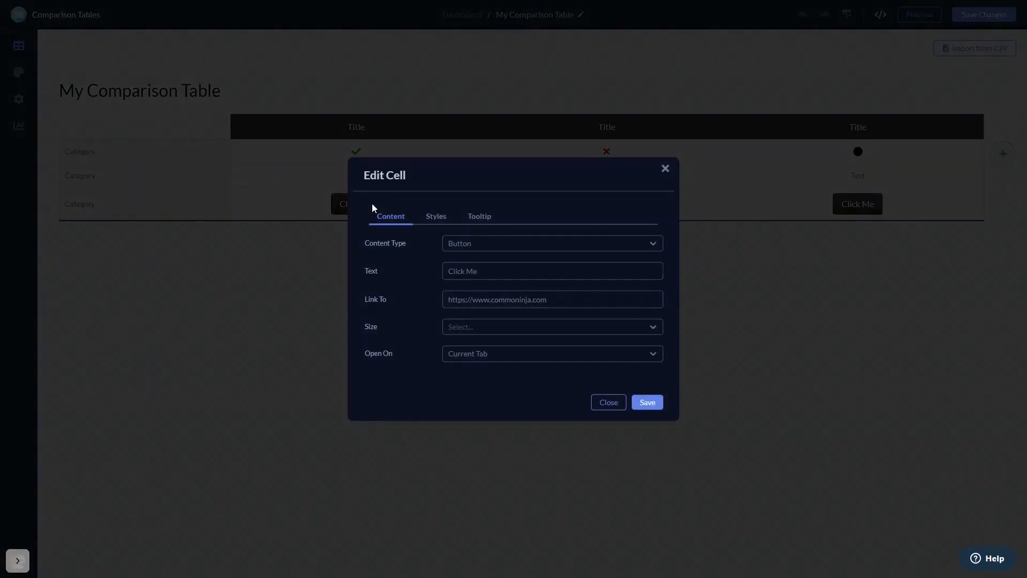
mouse_move(663, 167)
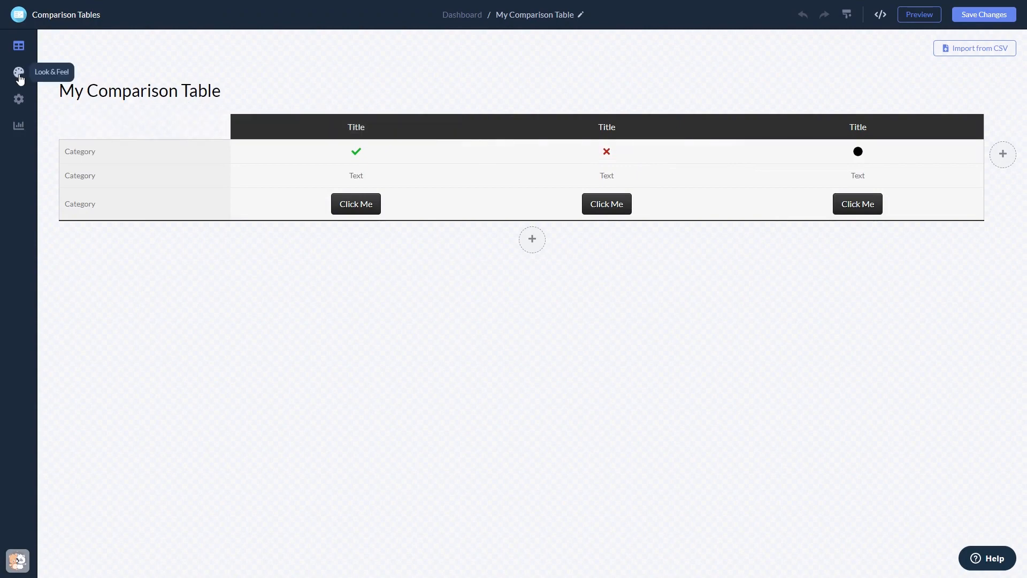
- Apply a light skin with green buttons from Look & Feel, then view the general table settings
click(18, 72)
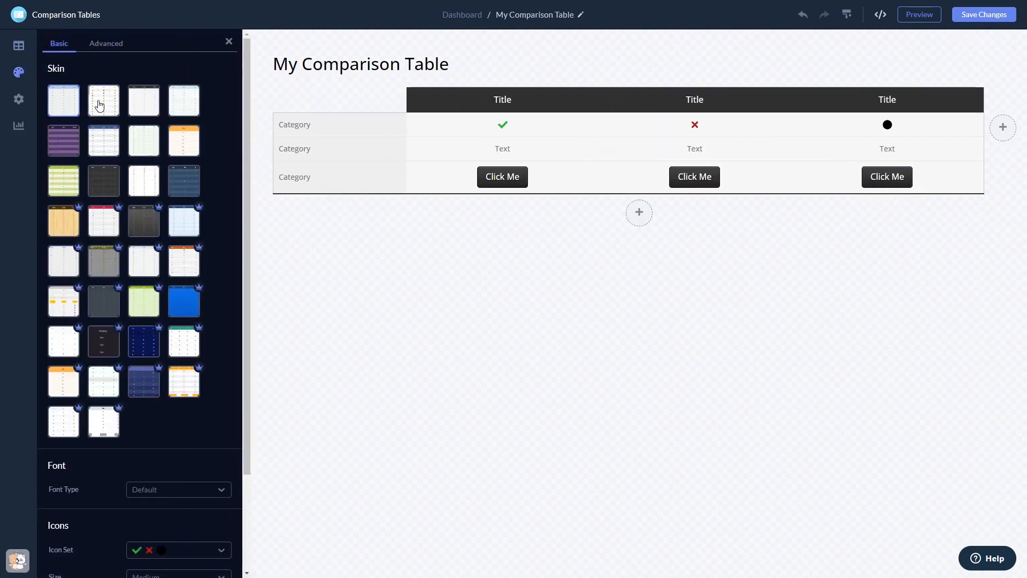
click(143, 140)
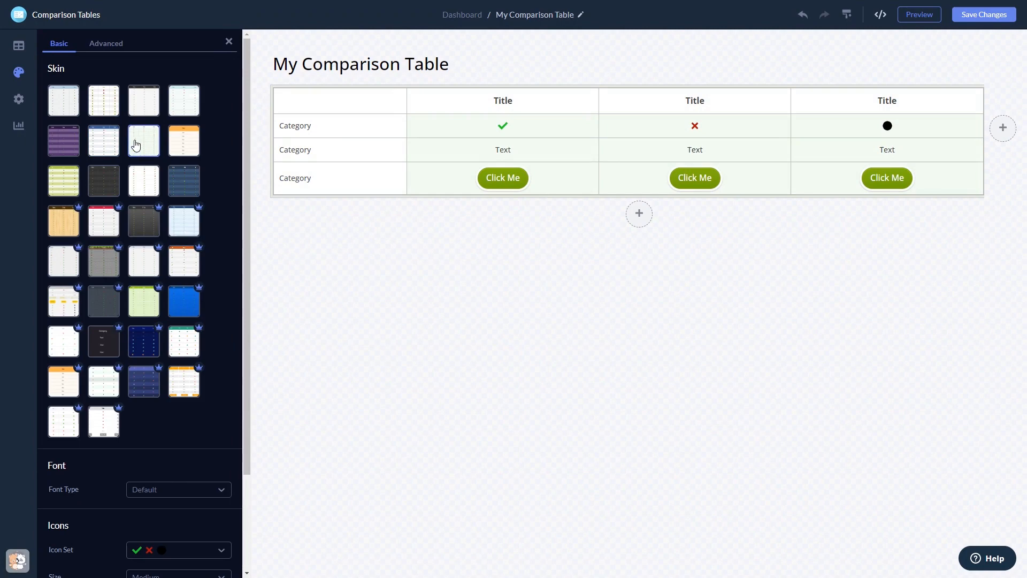
click(19, 99)
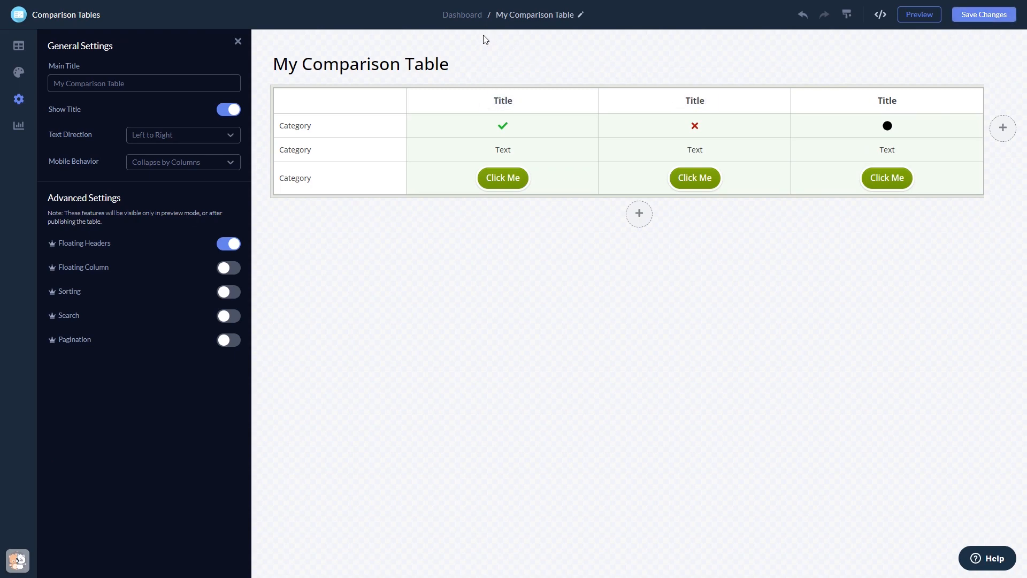
mouse_move(462, 14)
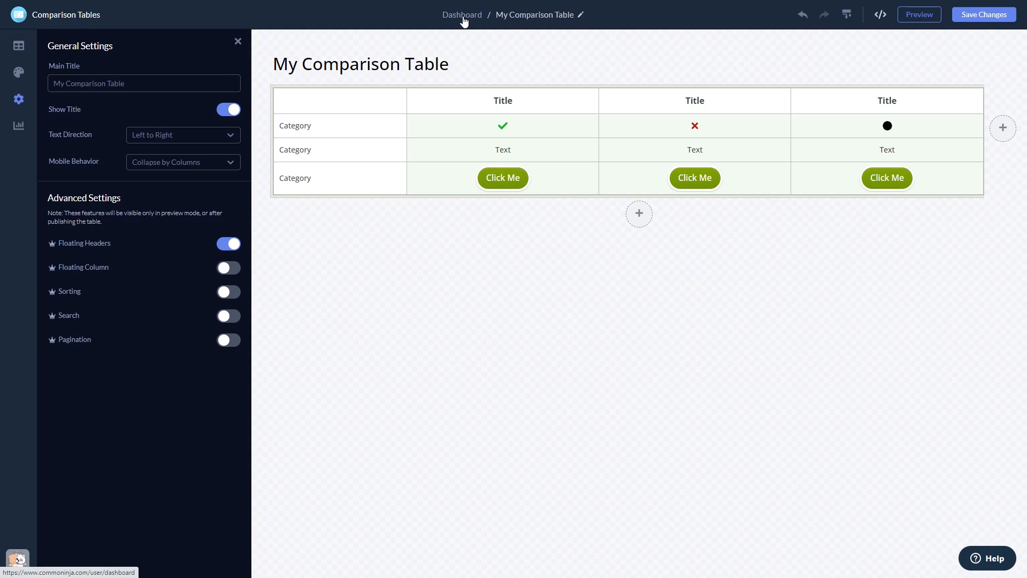
- Return to the project dashboard via the editor breadcrumb
click(462, 14)
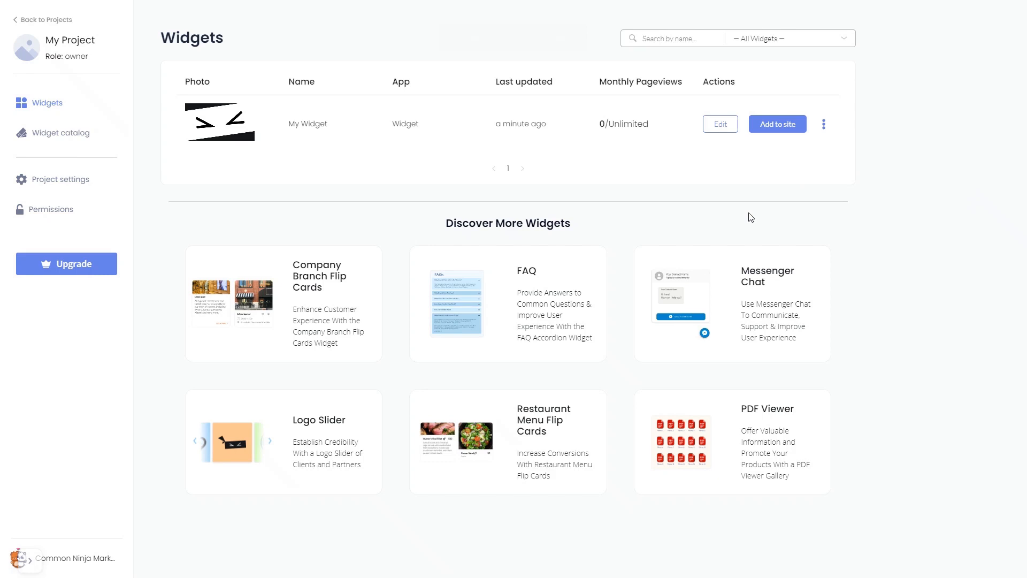
mouse_move(758, 205)
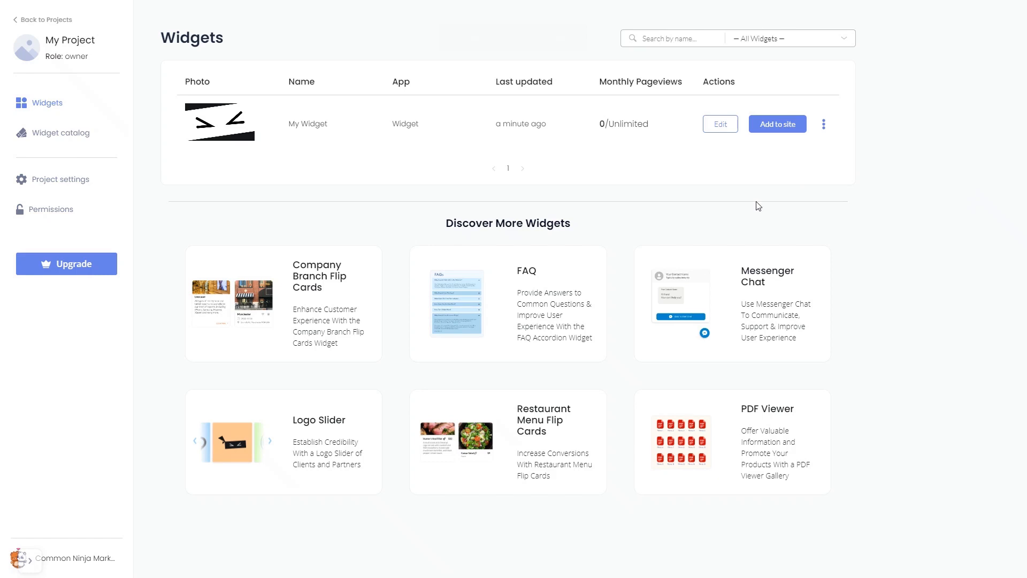
mouse_move(777, 124)
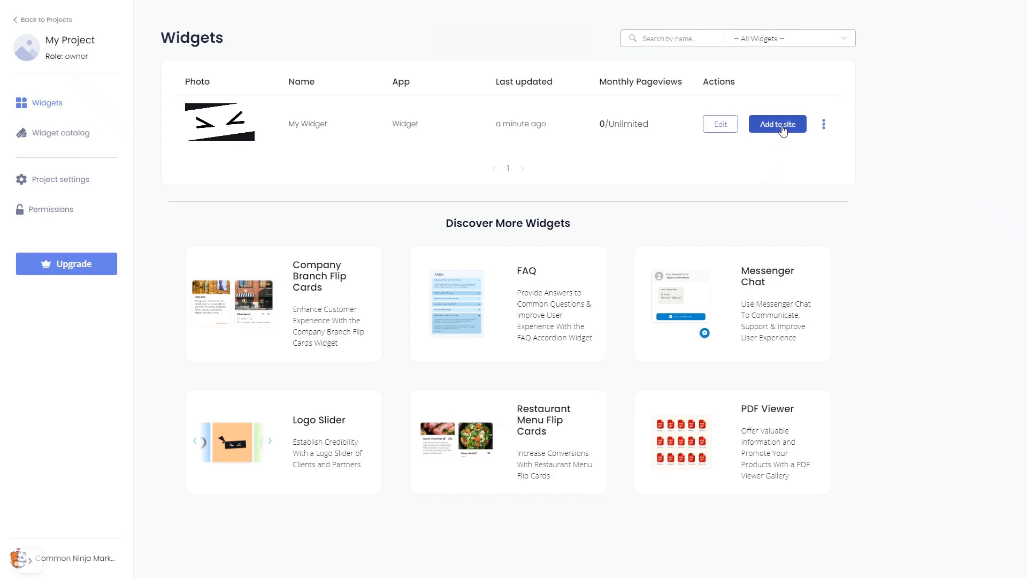
- Copy the widget's installation code via 'Add to site', then show Google Sites' Insert elements
click(776, 124)
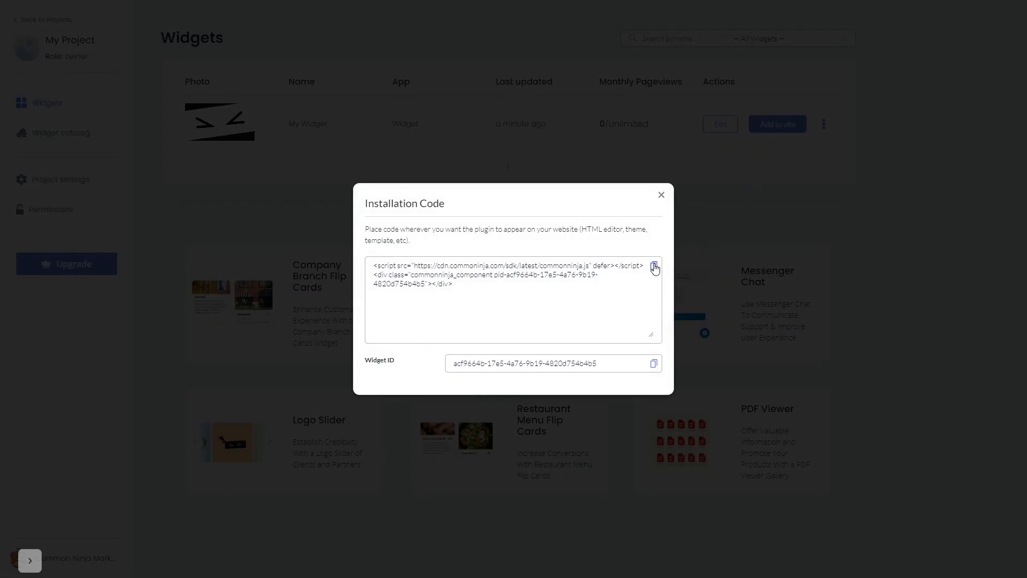
click(654, 266)
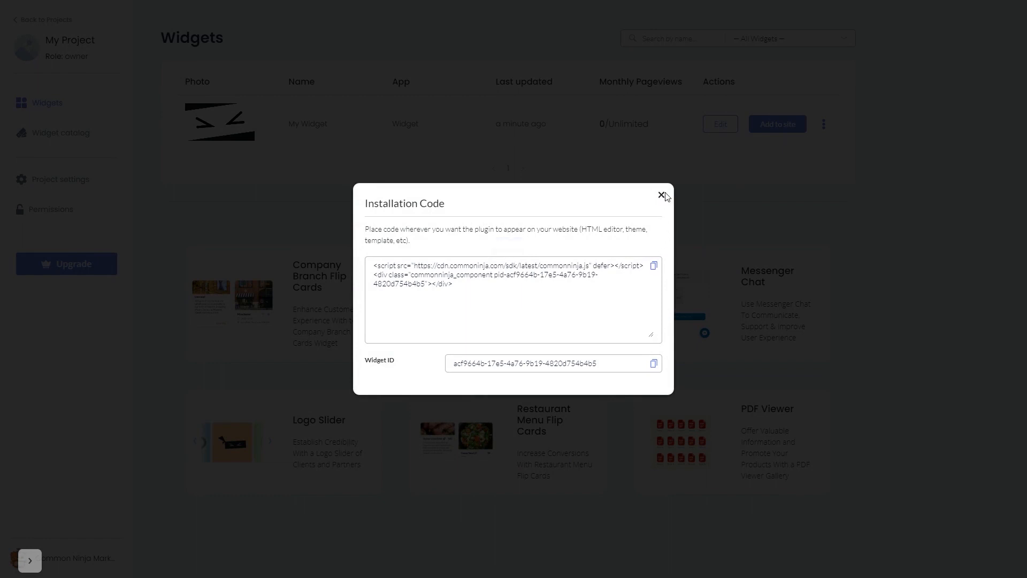
click(663, 196)
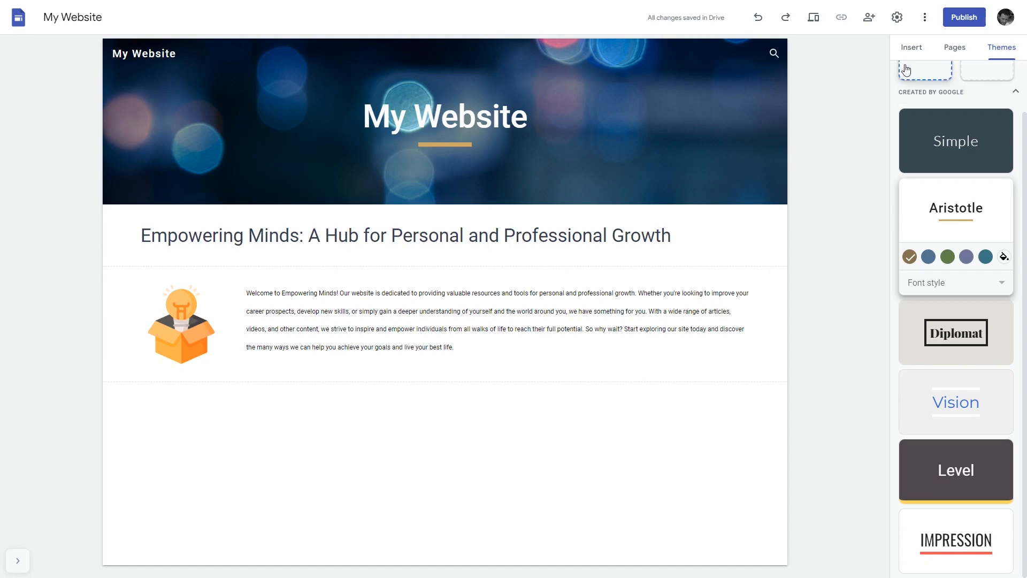
click(909, 47)
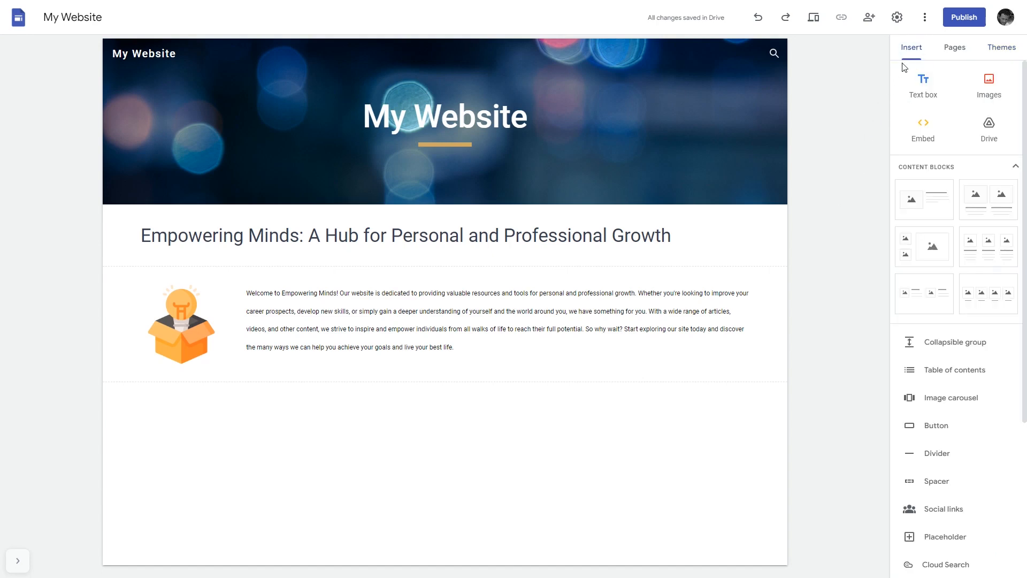
mouse_move(924, 129)
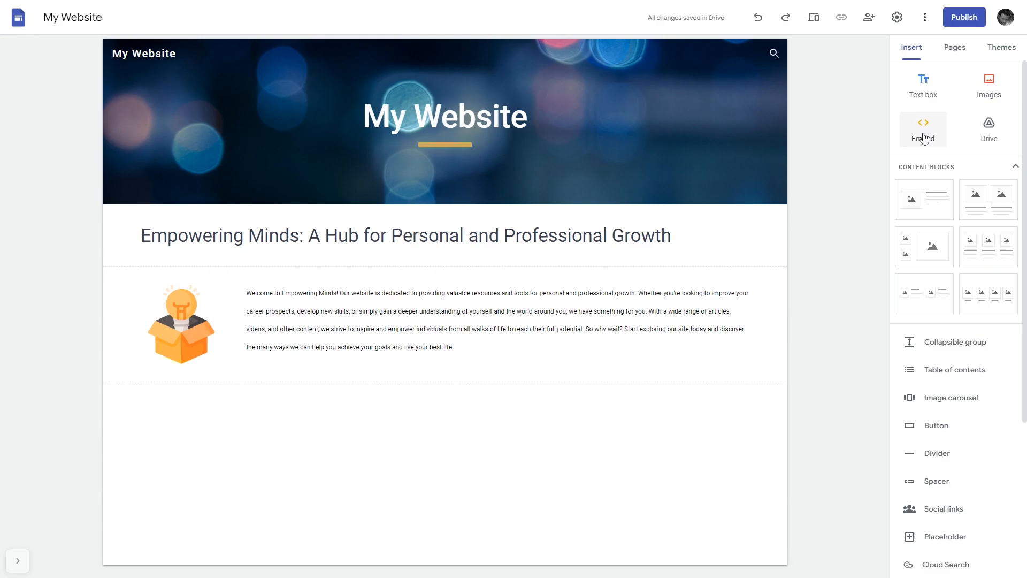
- Embed the Common Ninja script code as an HTML block and insert it on the page
click(922, 130)
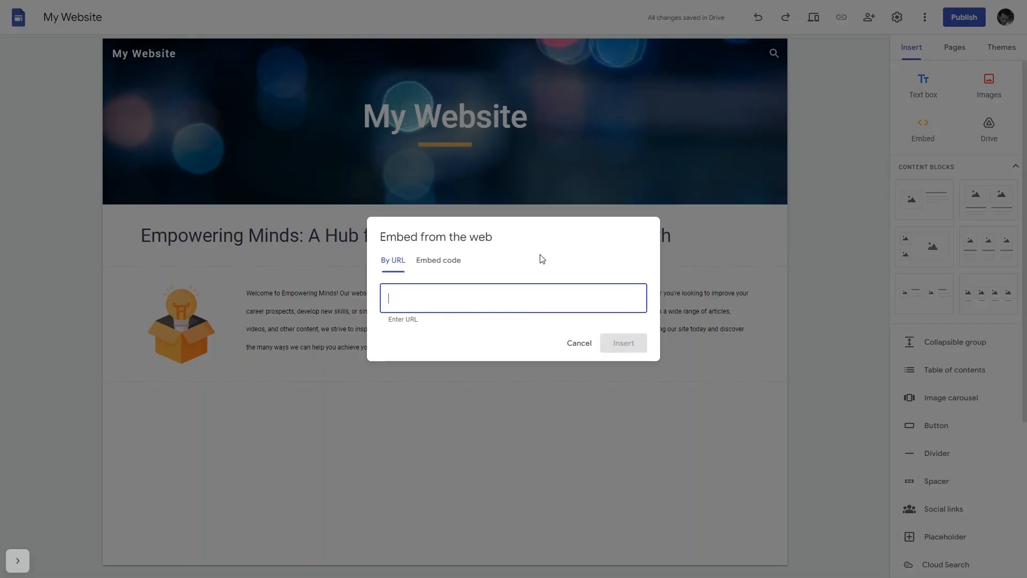
click(437, 260)
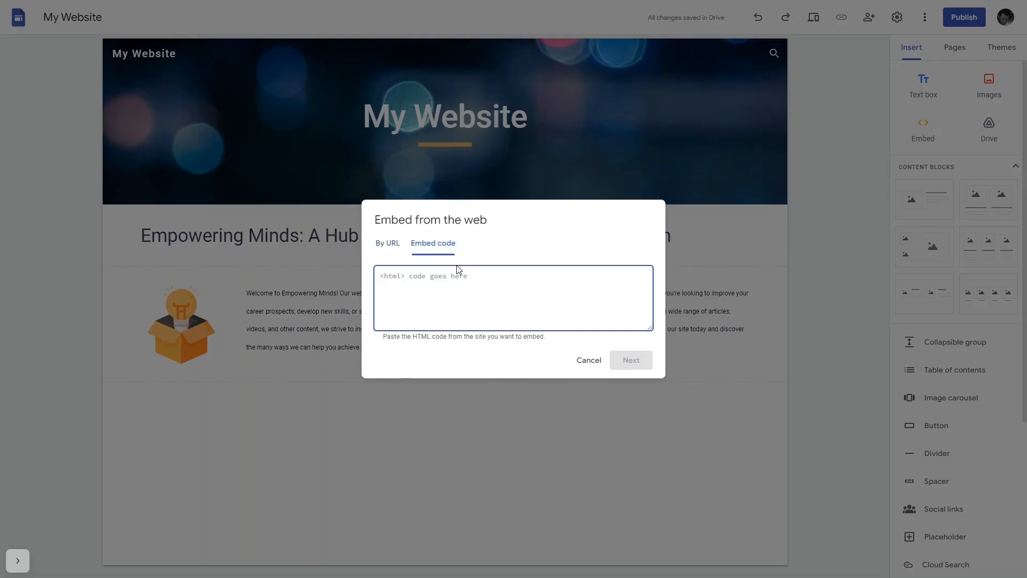
text(<script src="https://cdn.commonninja.com/sdk/latest/commonninja.js" defer></script> <div class="commonninja_component pid-d9d064df-95e2-48b3-b2d0-8980c2cb5bf6"></div>)
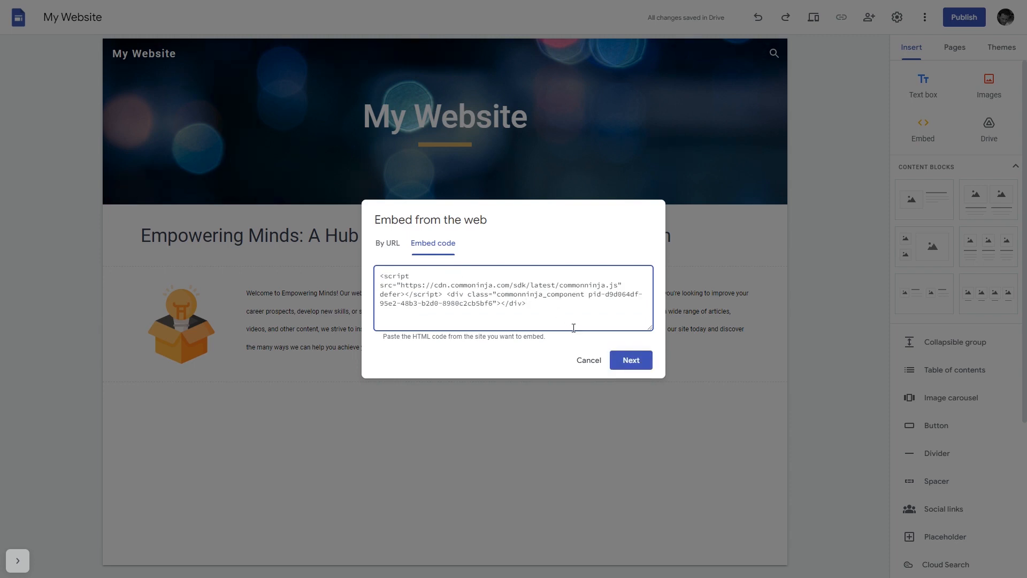
click(629, 361)
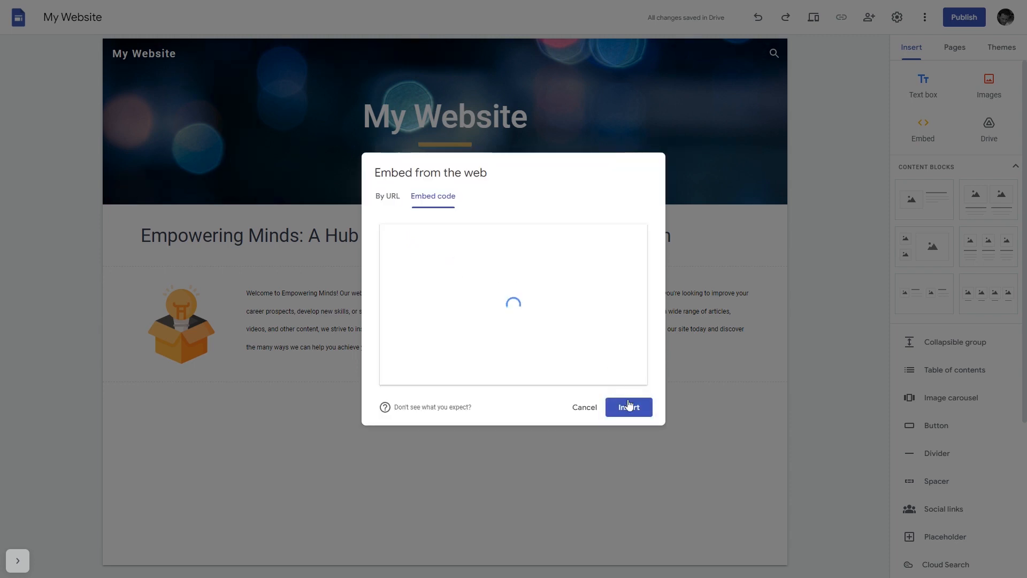
click(627, 407)
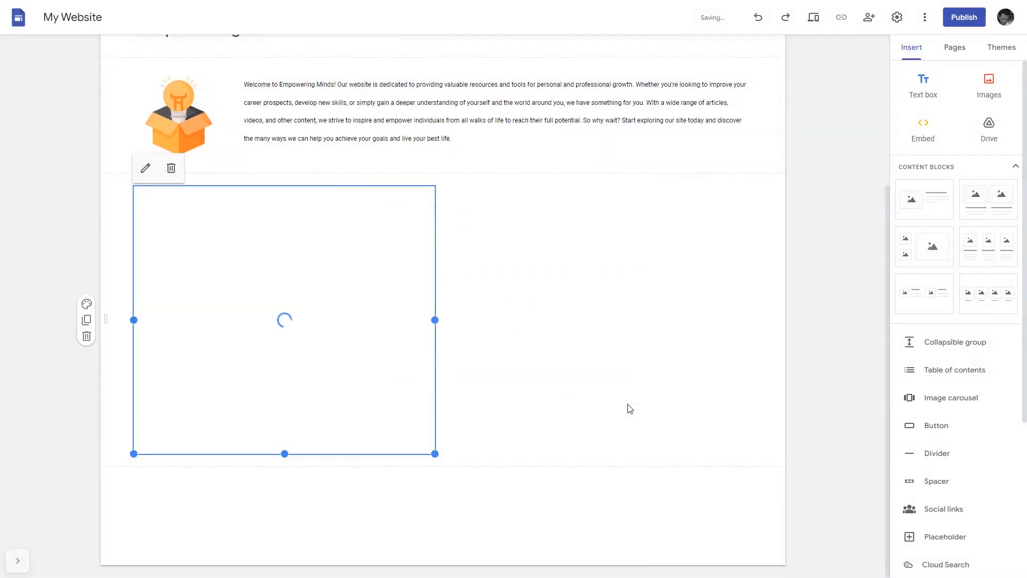